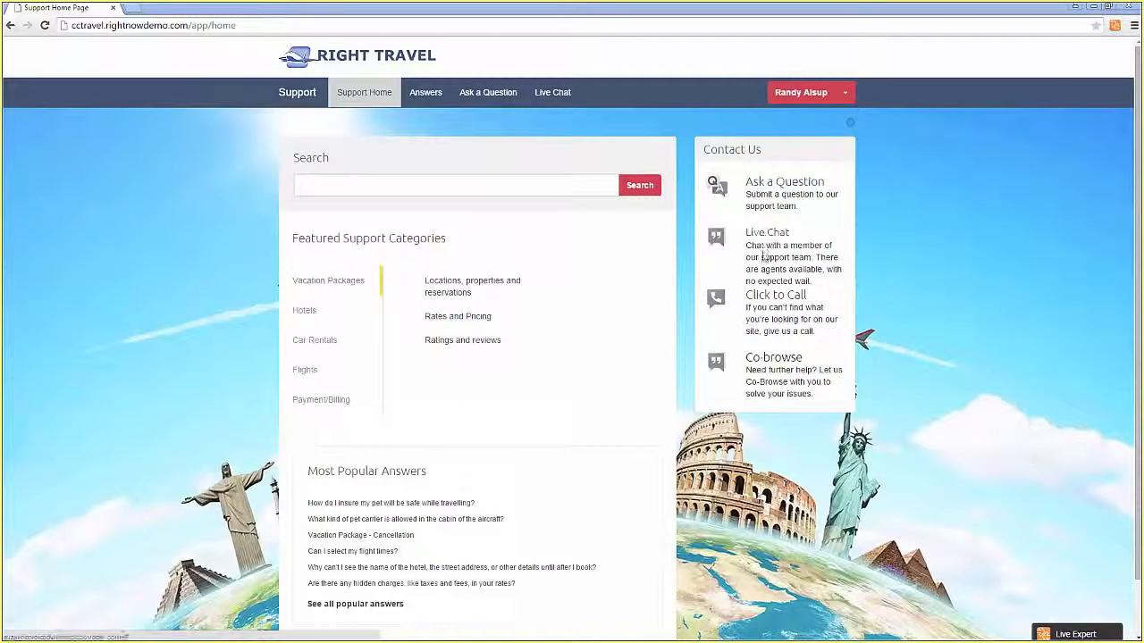
# Start a Live Chat from the support site, showing the Pet Fees / Payment-Billing help form
pyautogui.click(552, 93)
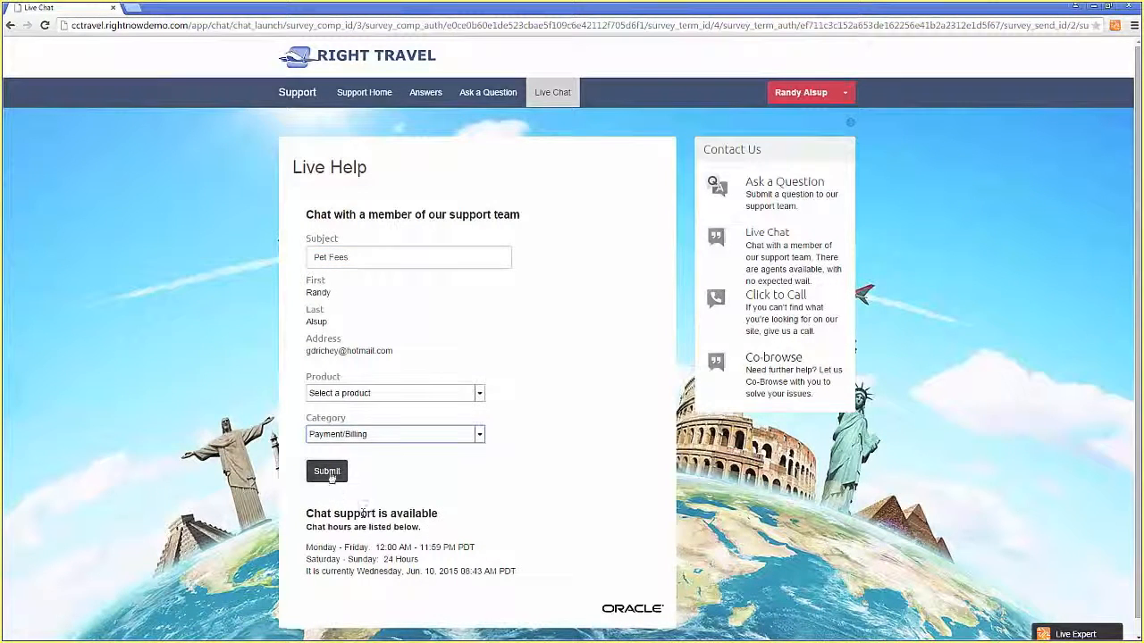
# Submit the Pet Fees chat request so an agent connects and sends a greeting
pyautogui.click(325, 472)
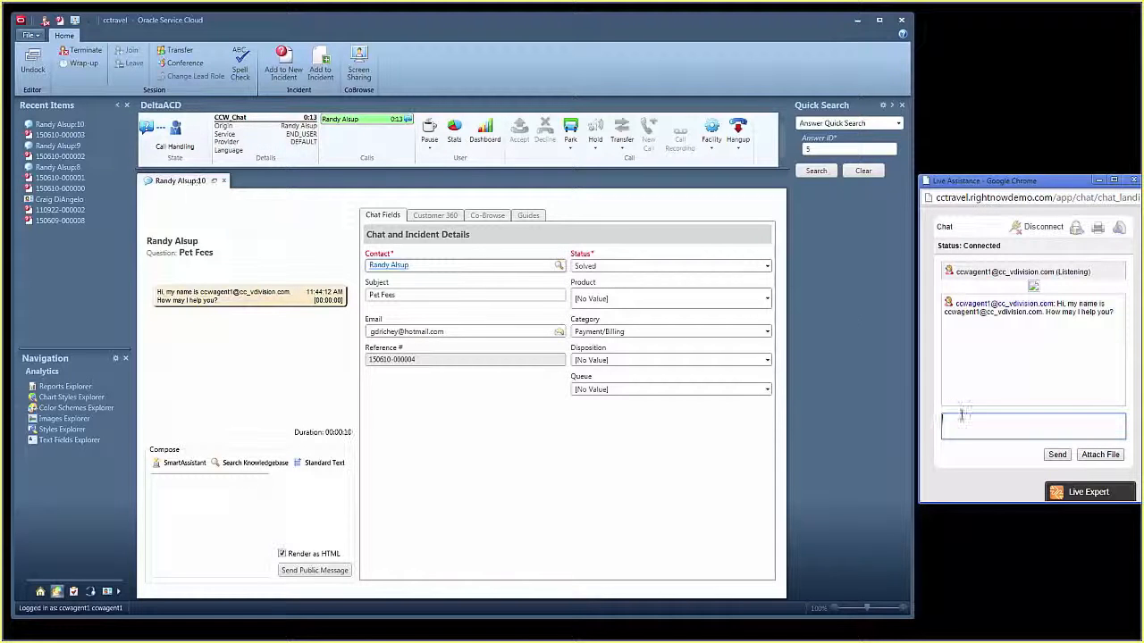
# Begin the customer's pet fee question ('Wha') and reply with the pet travel answer link
pyautogui.write('Wha')
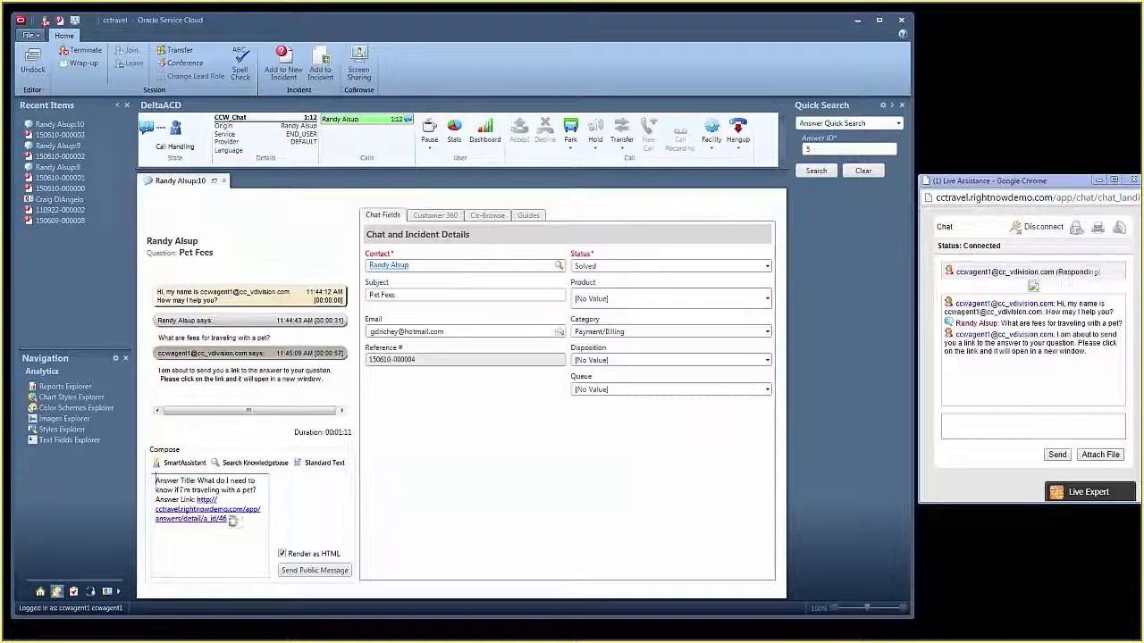
# Send the answer link as a public message; customer thanks and disconnects, transcript email drafted
pyautogui.click(315, 570)
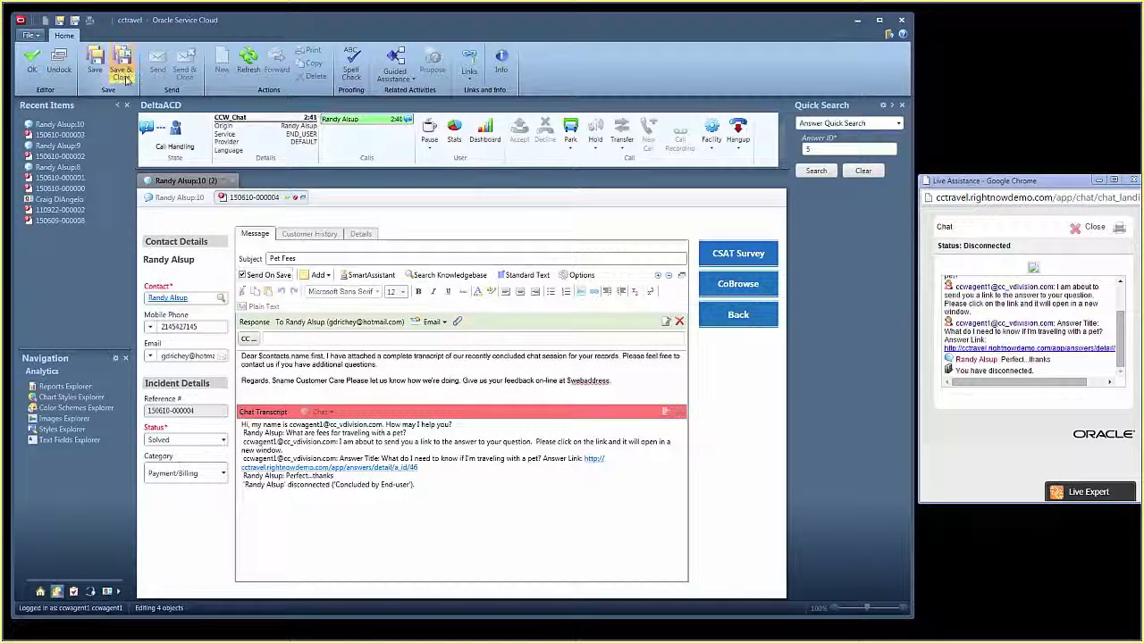
# Save and close the solved incident with its transcript email, then terminate the chat session
pyautogui.click(736, 129)
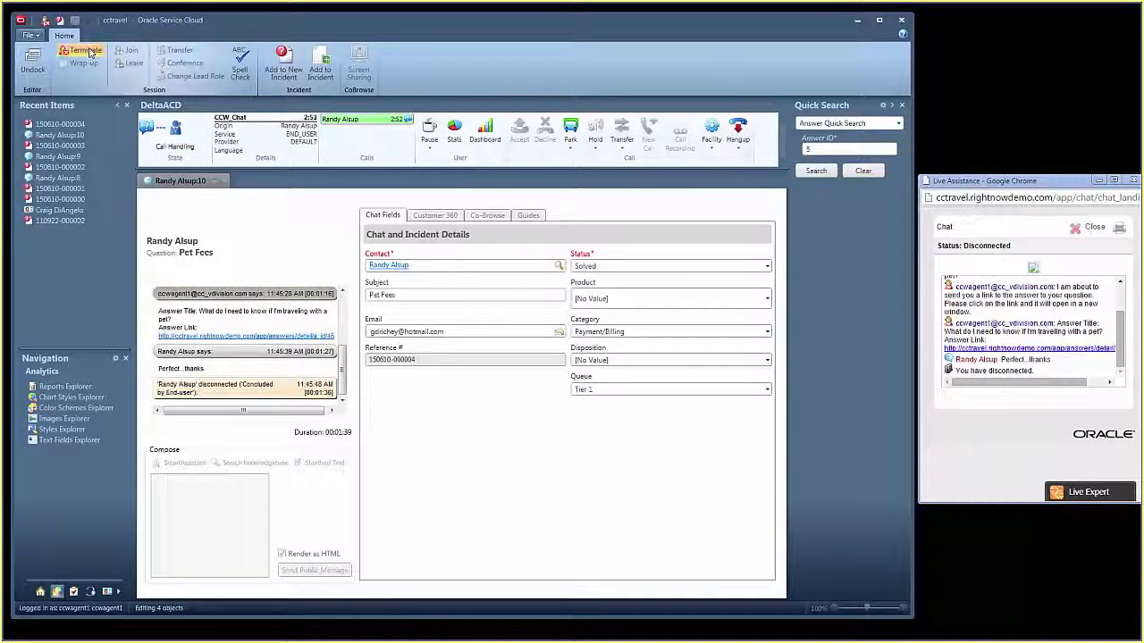
pyautogui.click(81, 50)
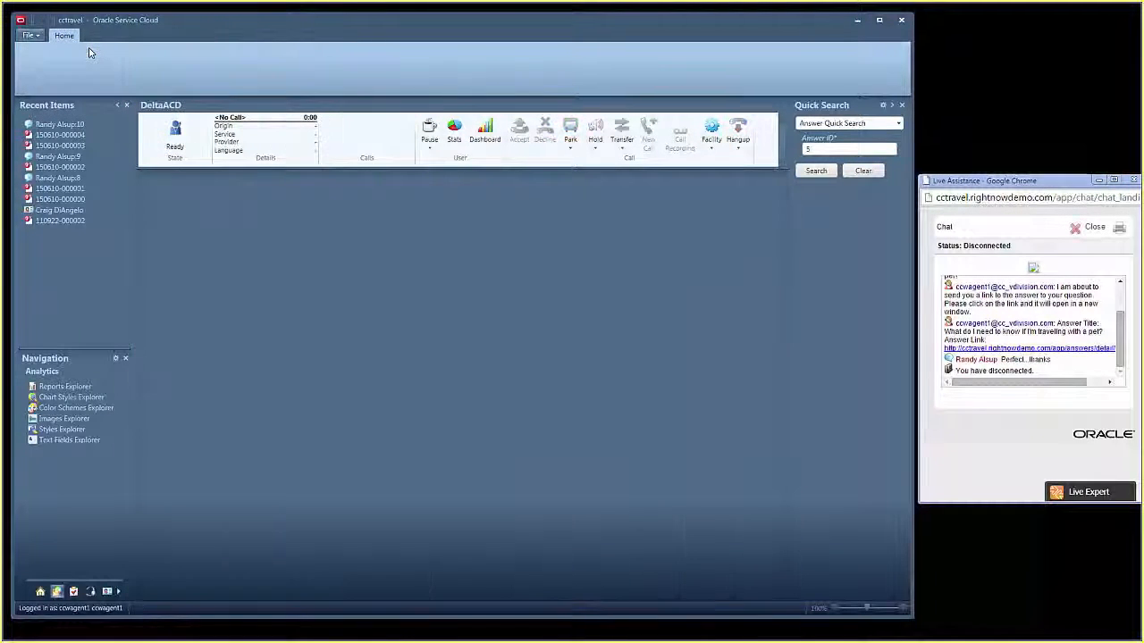